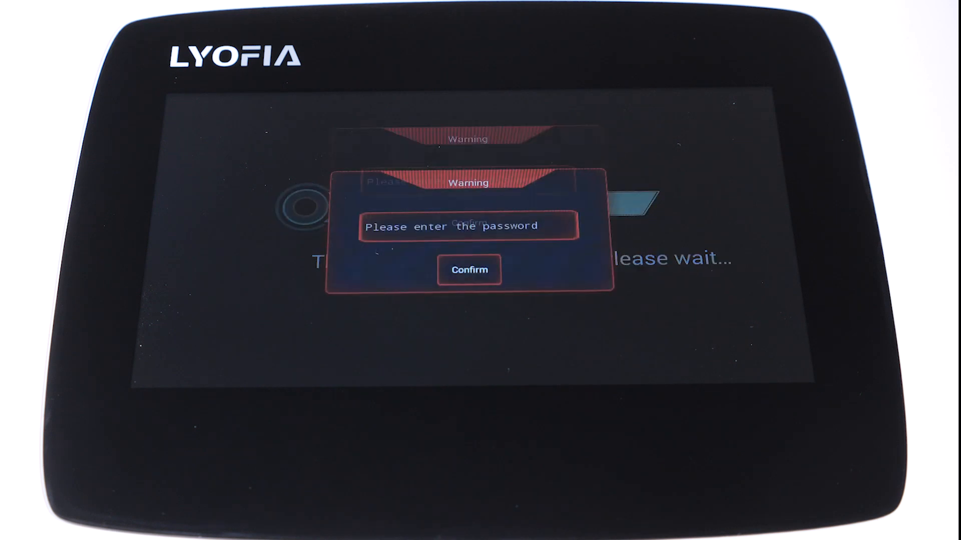
Confirm the password Warning dialog to unlock the protected system functions.
left_click(468, 269)
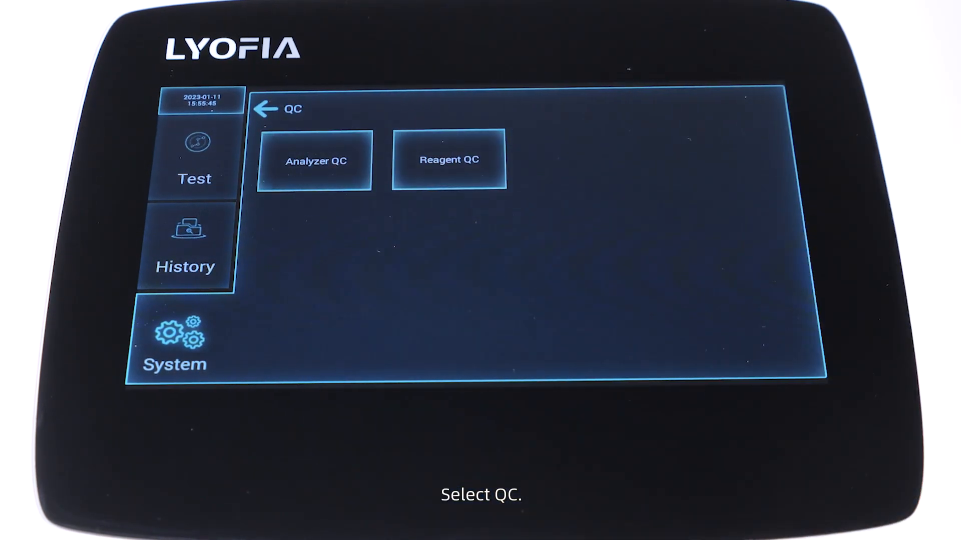
Enter Analyzer QC and begin a new QC parameter entry.
left_click(315, 161)
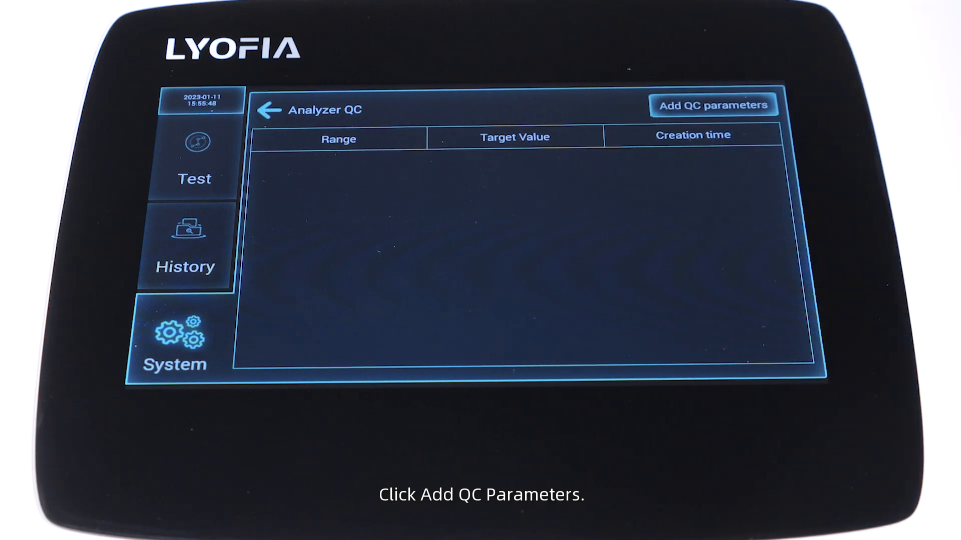
left_click(713, 105)
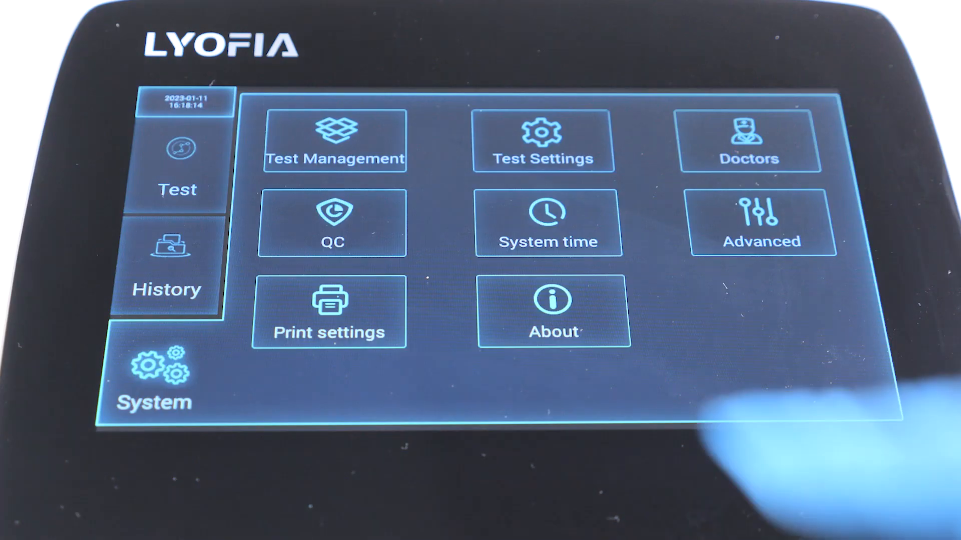
Add a new FR-CRP test item in Test Management with WB as its sample type.
left_click(335, 140)
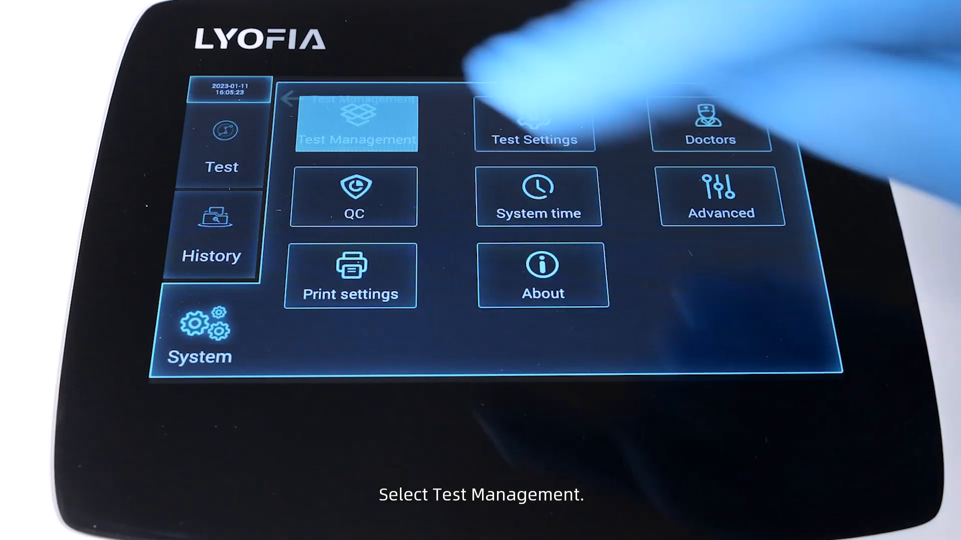
left_click(355, 122)
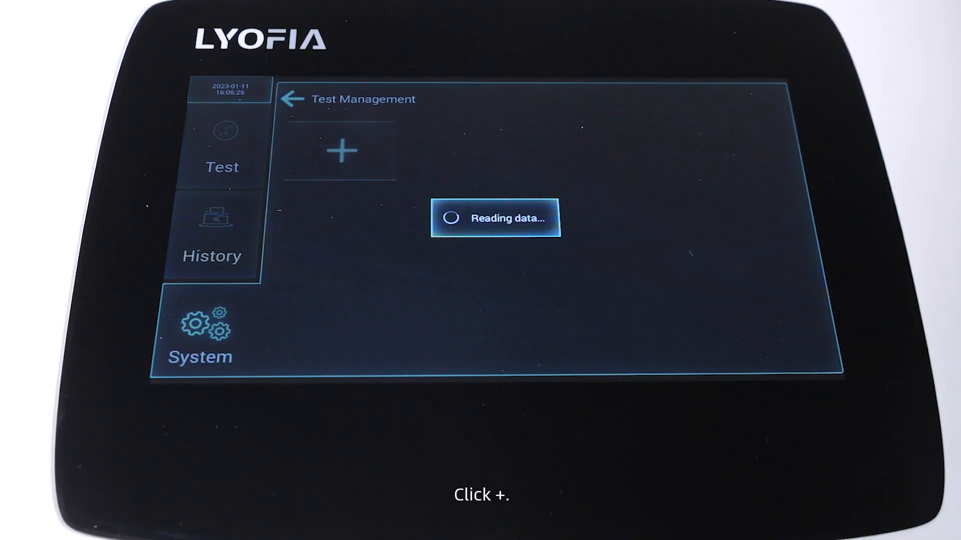
left_click(342, 150)
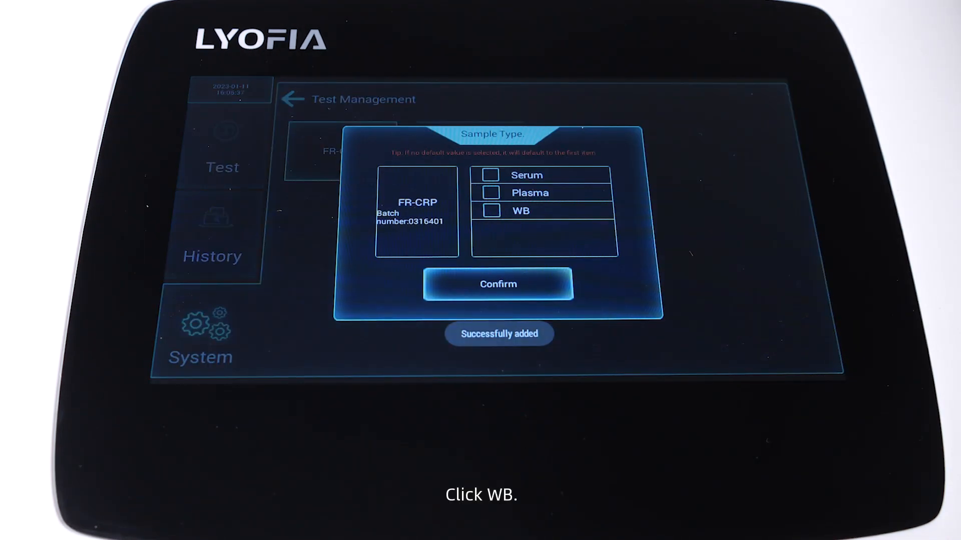
left_click(492, 211)
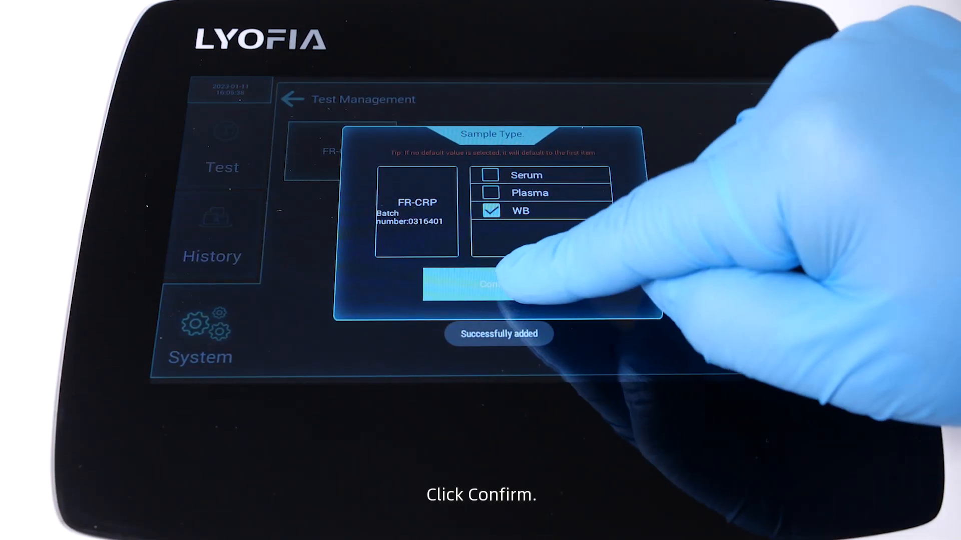
left_click(496, 283)
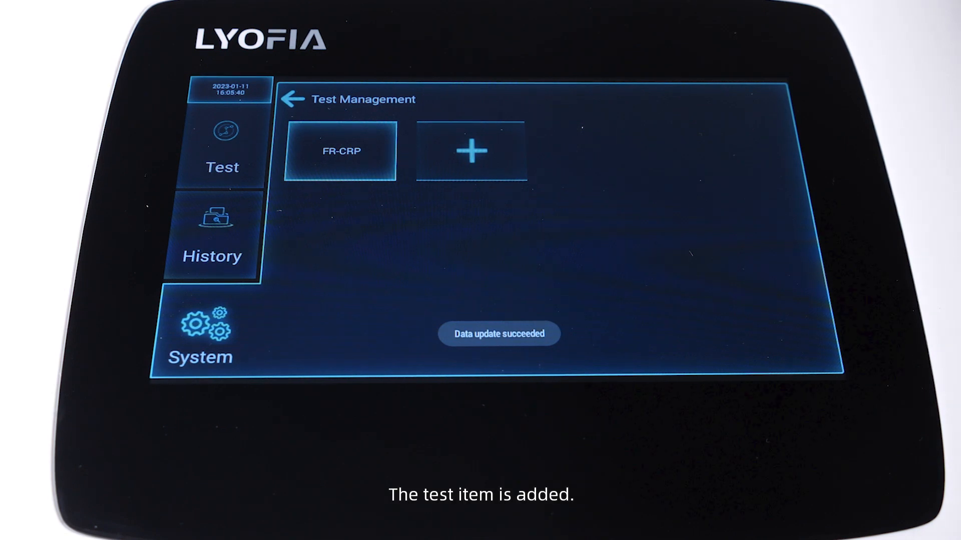
left_click(206, 153)
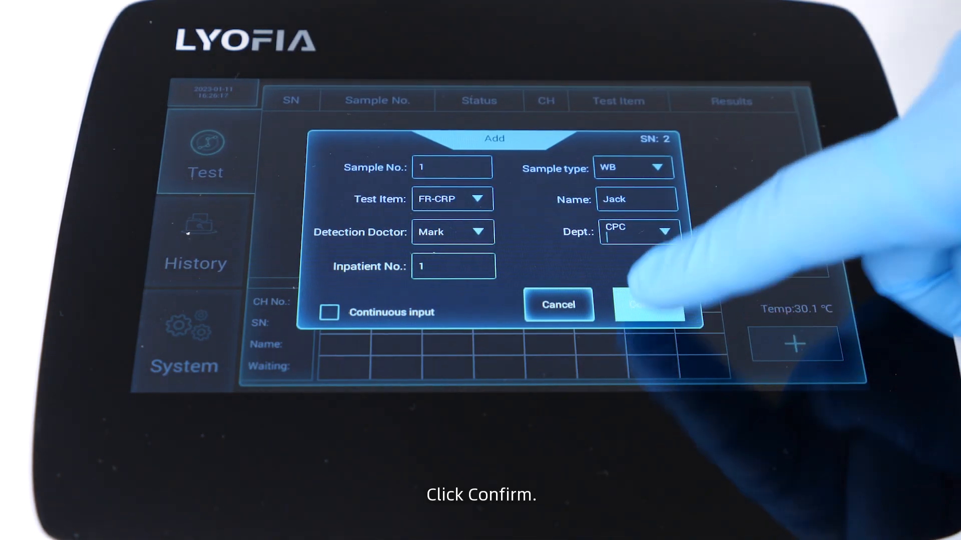
Confirm the Add dialog (Sample No. 1, FR-CRP, WB) to start testing on channel 1.
left_click(647, 304)
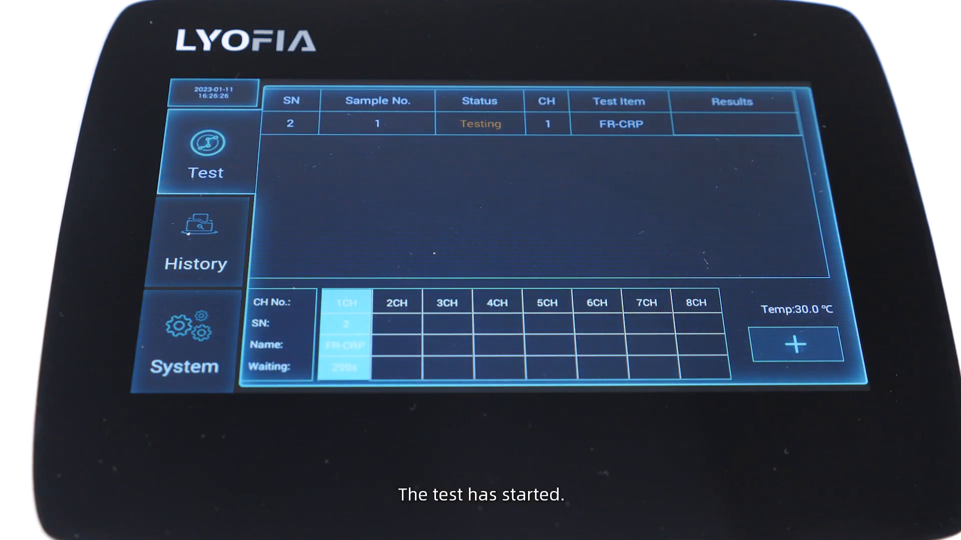